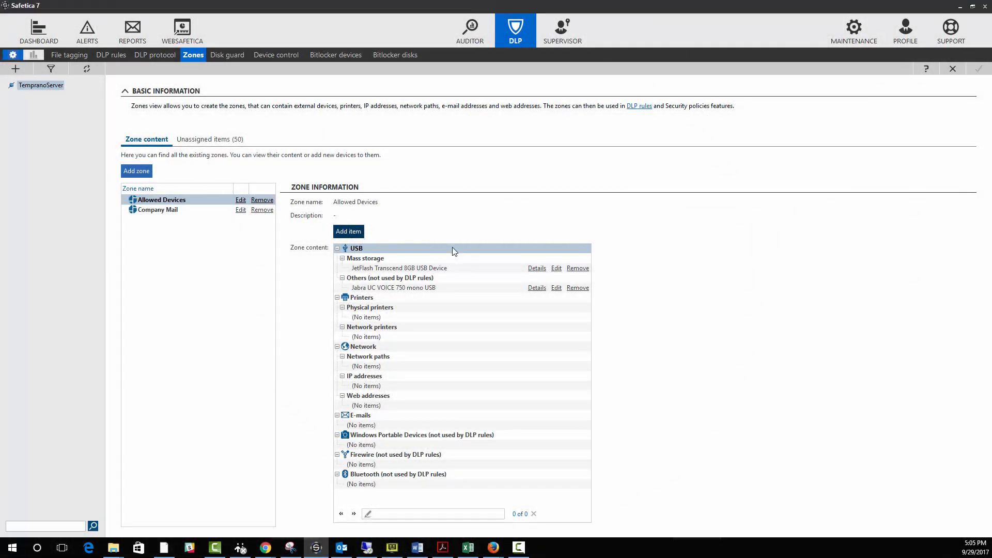
Start a new Allowed Devices item of type External device, detecting the SanDisk Ultra USB drive
left_click(348, 232)
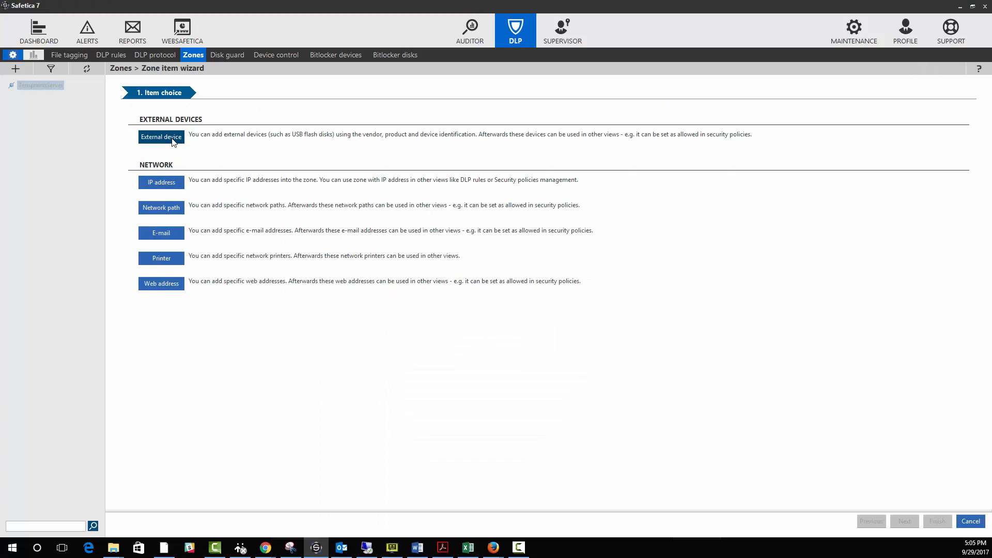
left_click(160, 137)
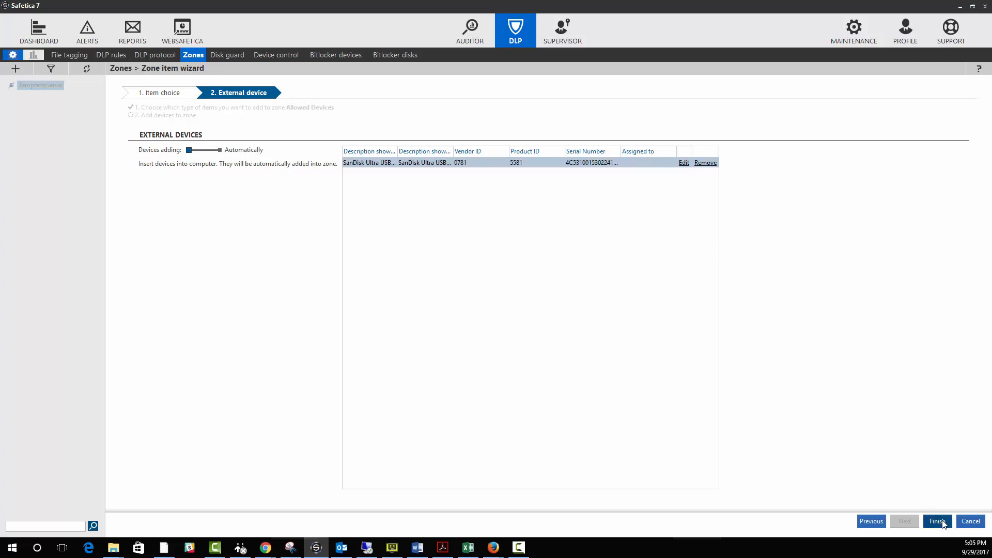
Finish the wizard so SanDisk Ultra USB Device joins mass storage, and save the zone
left_click(938, 521)
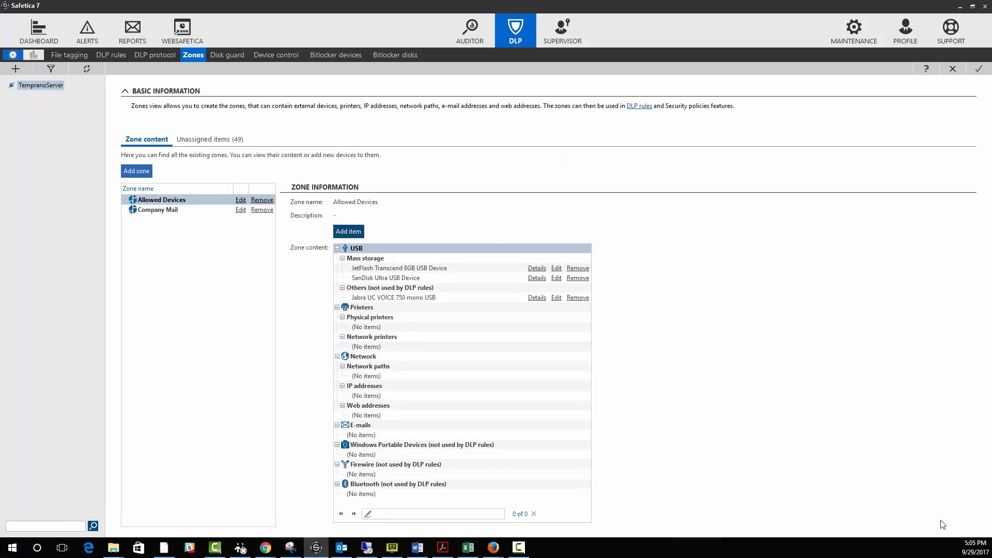
mouse_move(885, 488)
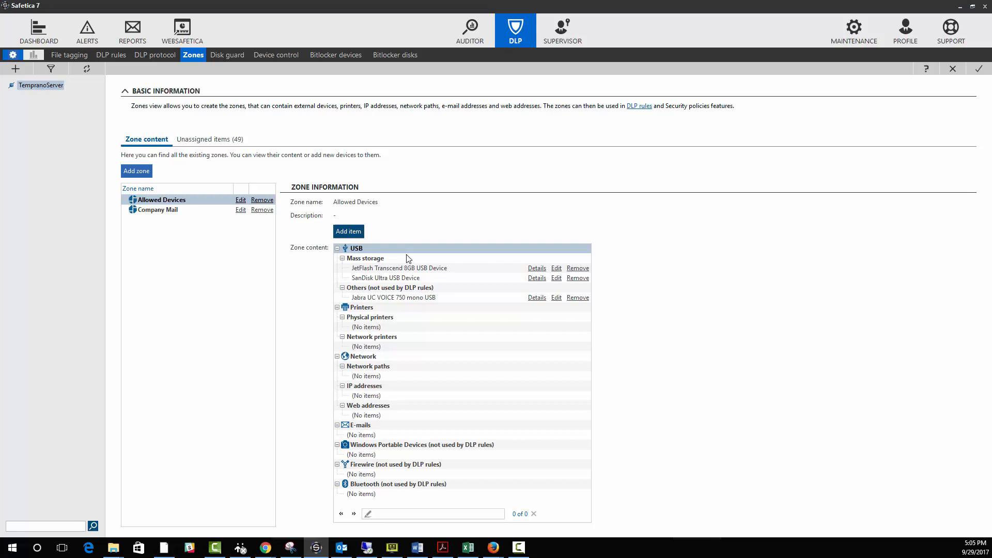
mouse_move(989, 77)
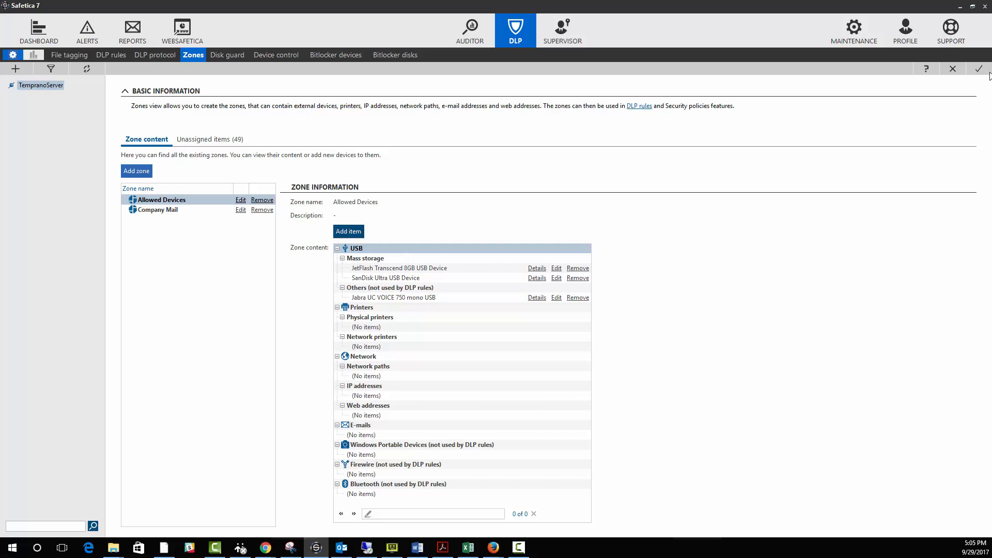
left_click(980, 68)
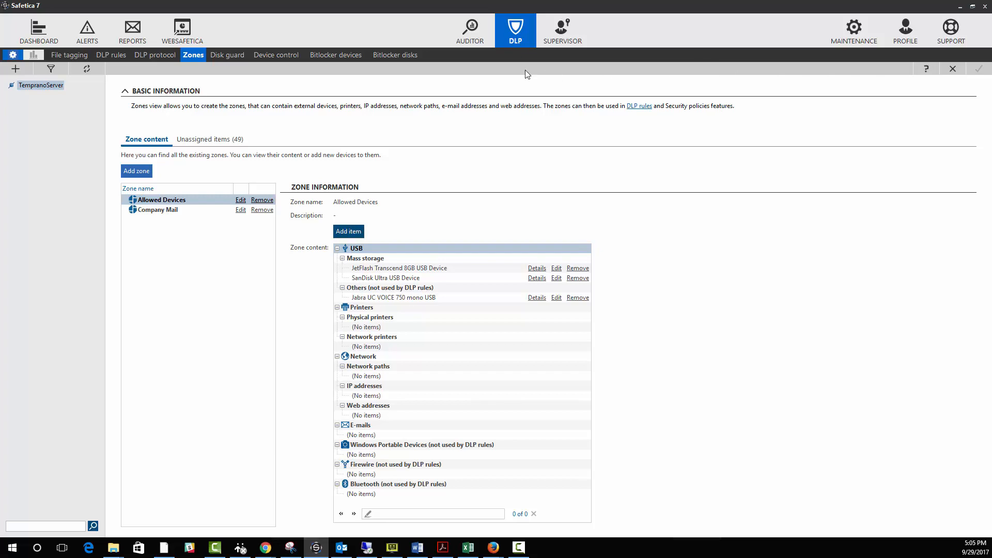
Show the BitLocker devices manager for the first physical computer under TempranoServer
left_click(335, 55)
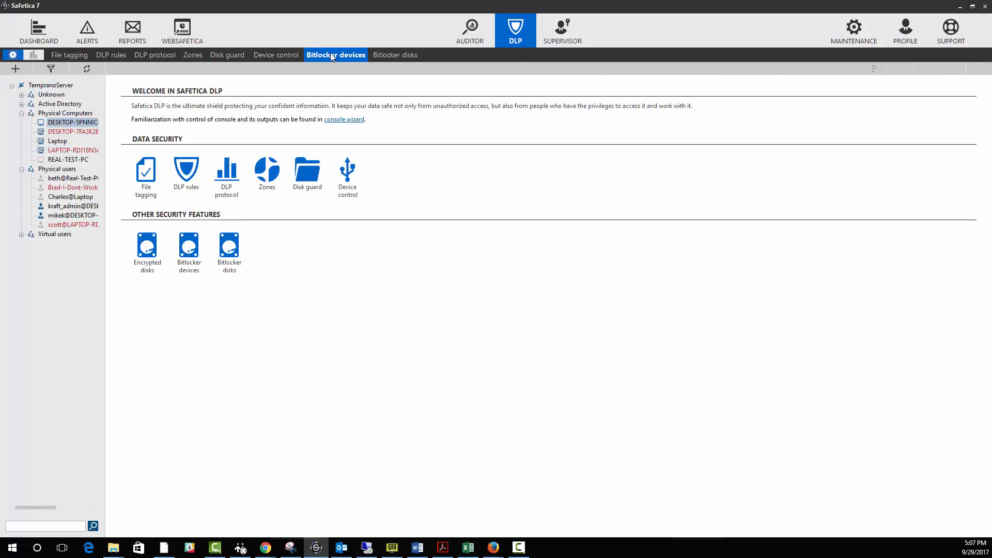
left_click(336, 55)
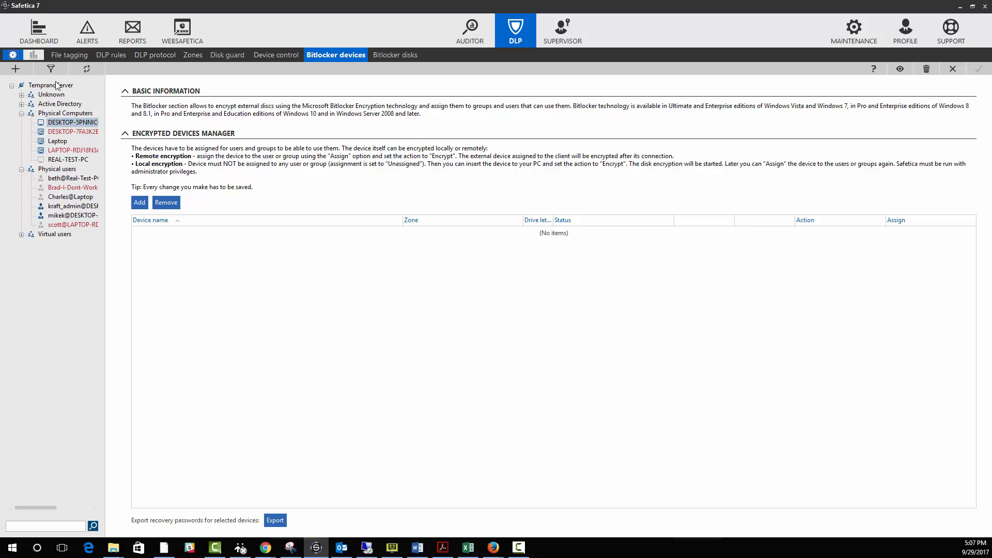
left_click(50, 85)
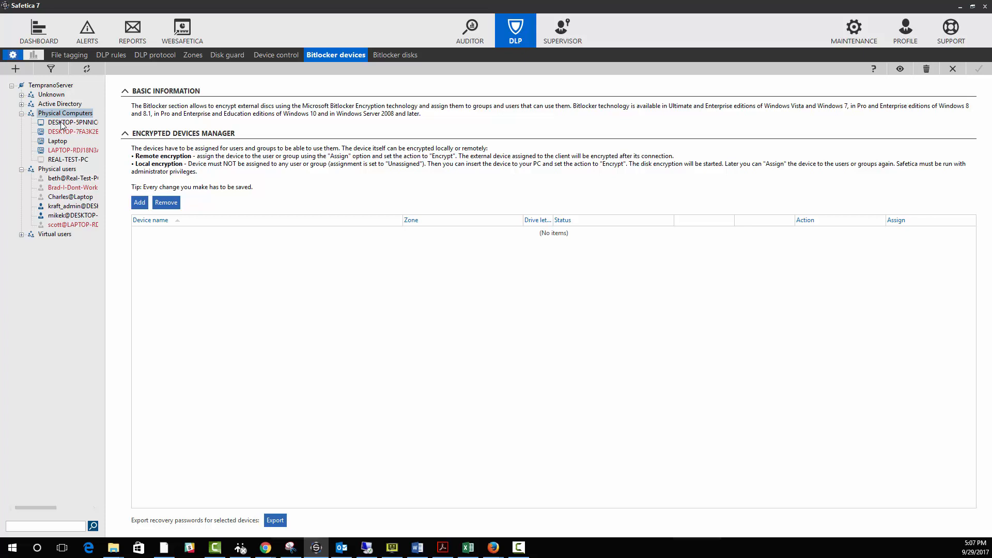
left_click(57, 122)
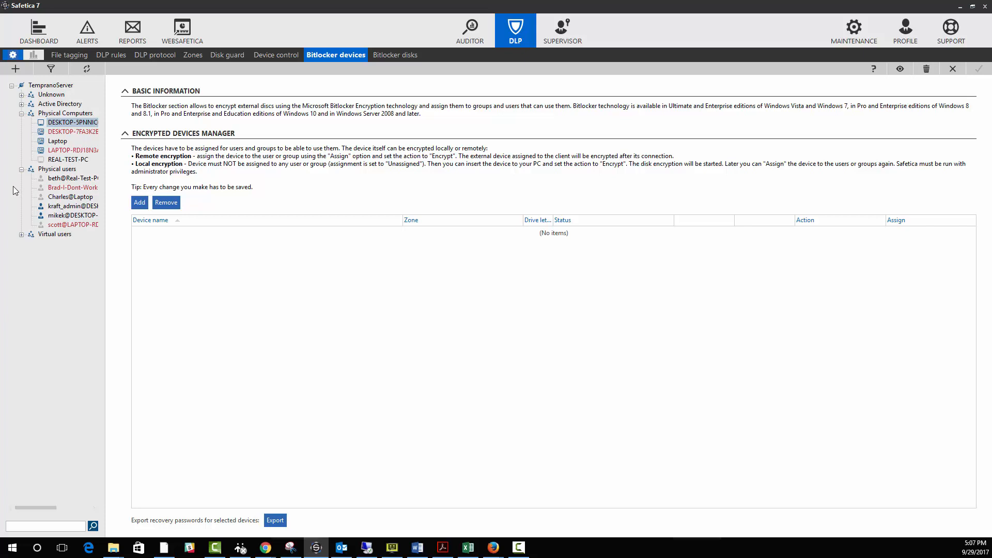
mouse_move(122, 194)
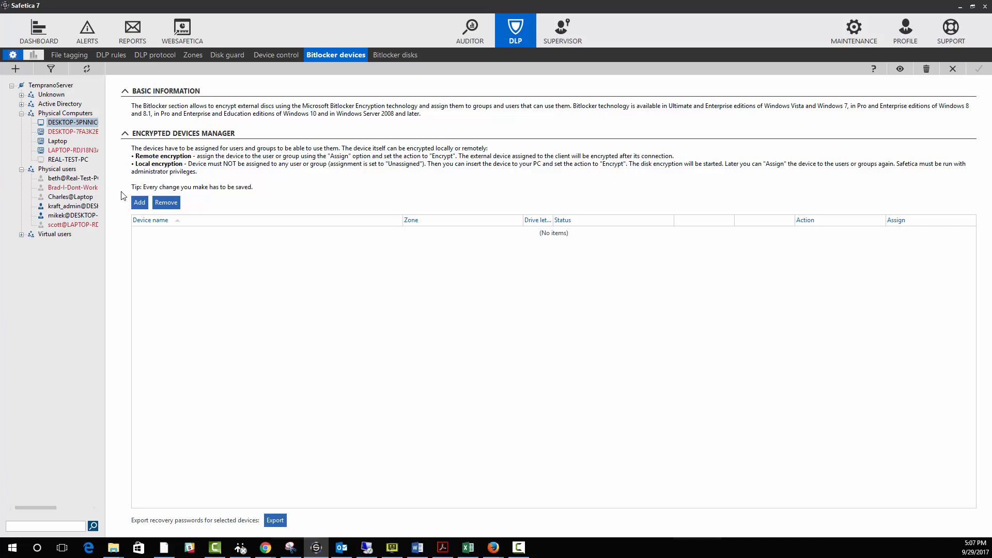
Add the SanDisk Ultra USB Device from the Allowed Devices zone to the encrypted devices list
left_click(139, 203)
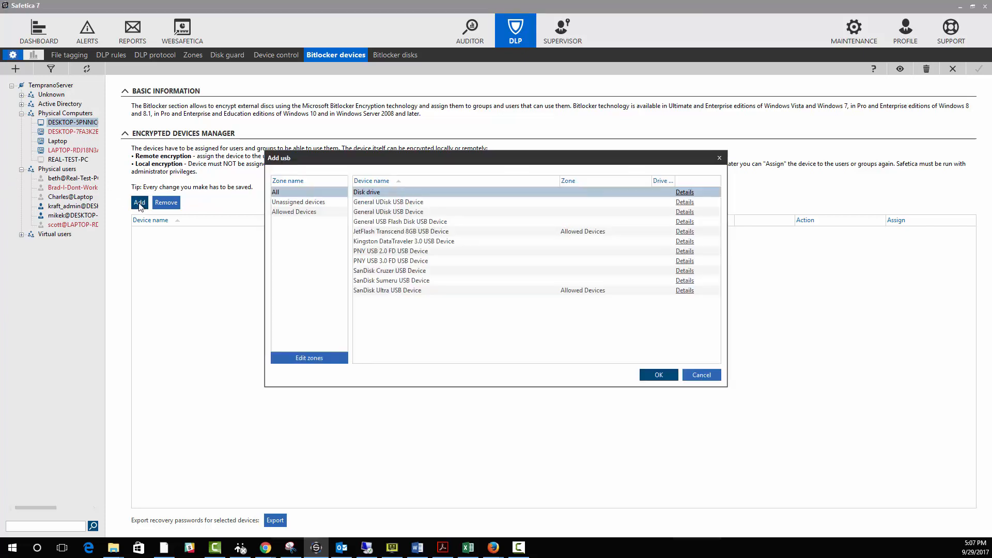
left_click(293, 211)
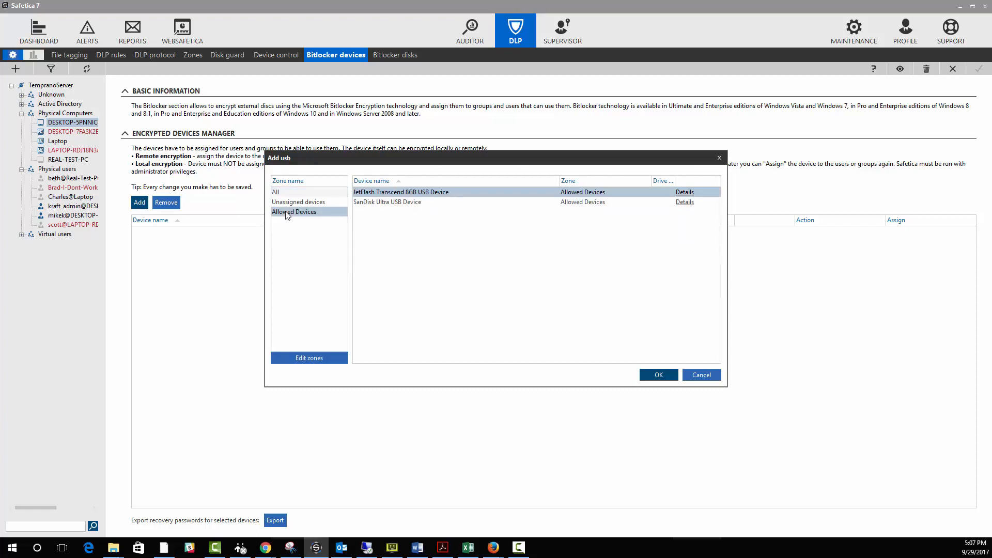
mouse_move(306, 202)
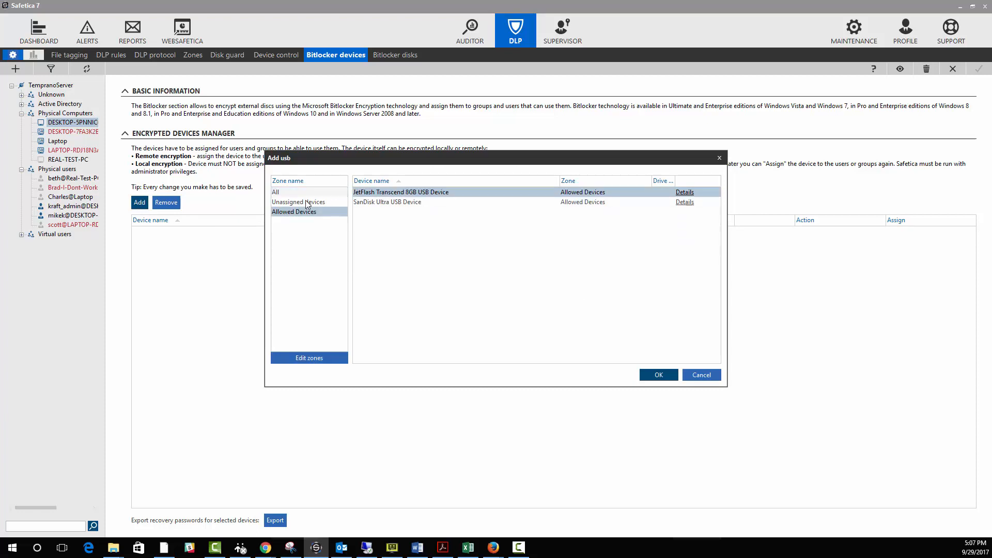
left_click(387, 203)
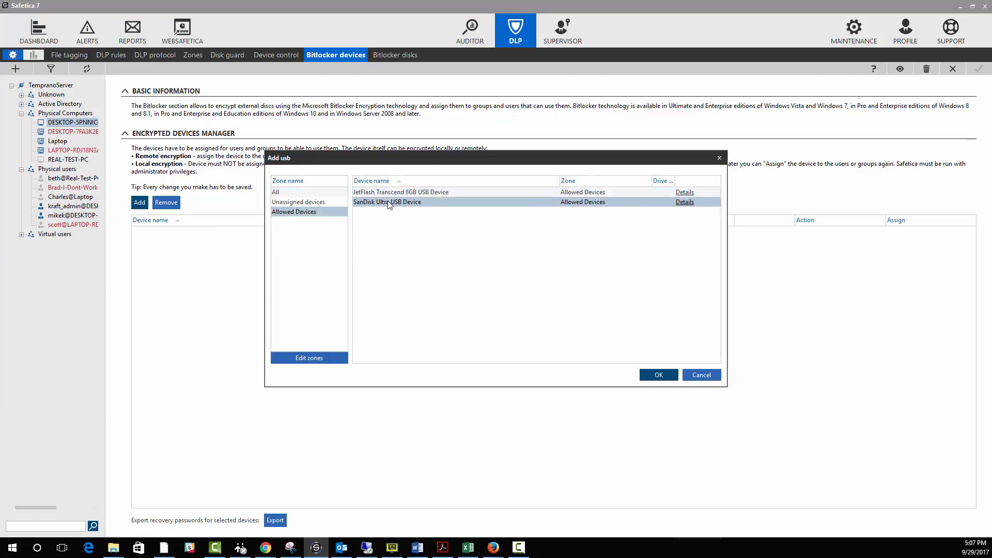
left_click(701, 376)
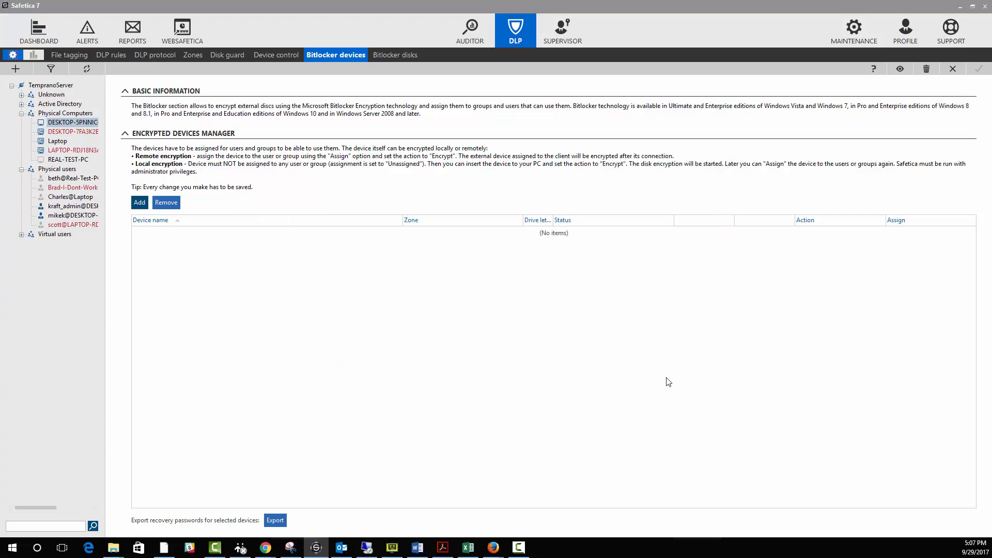
left_click(140, 203)
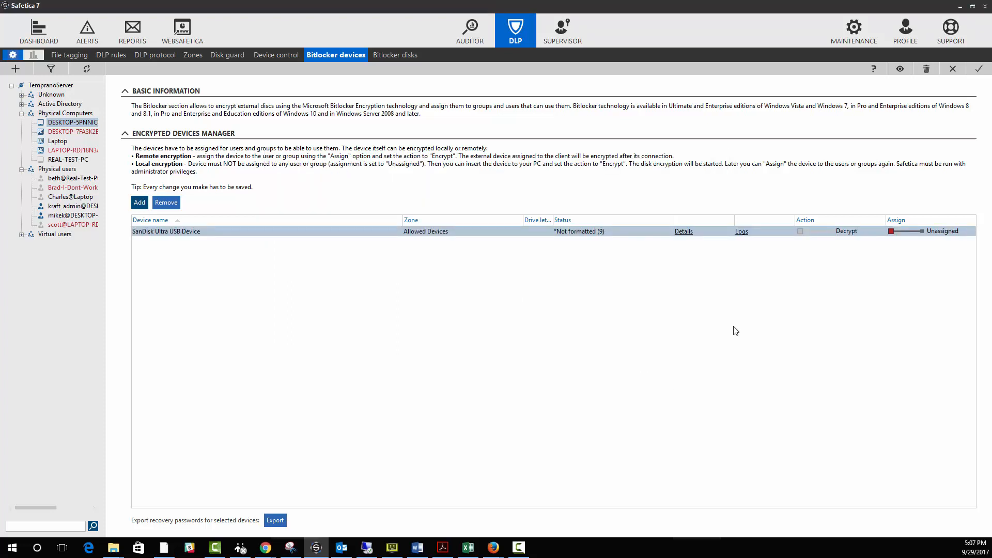